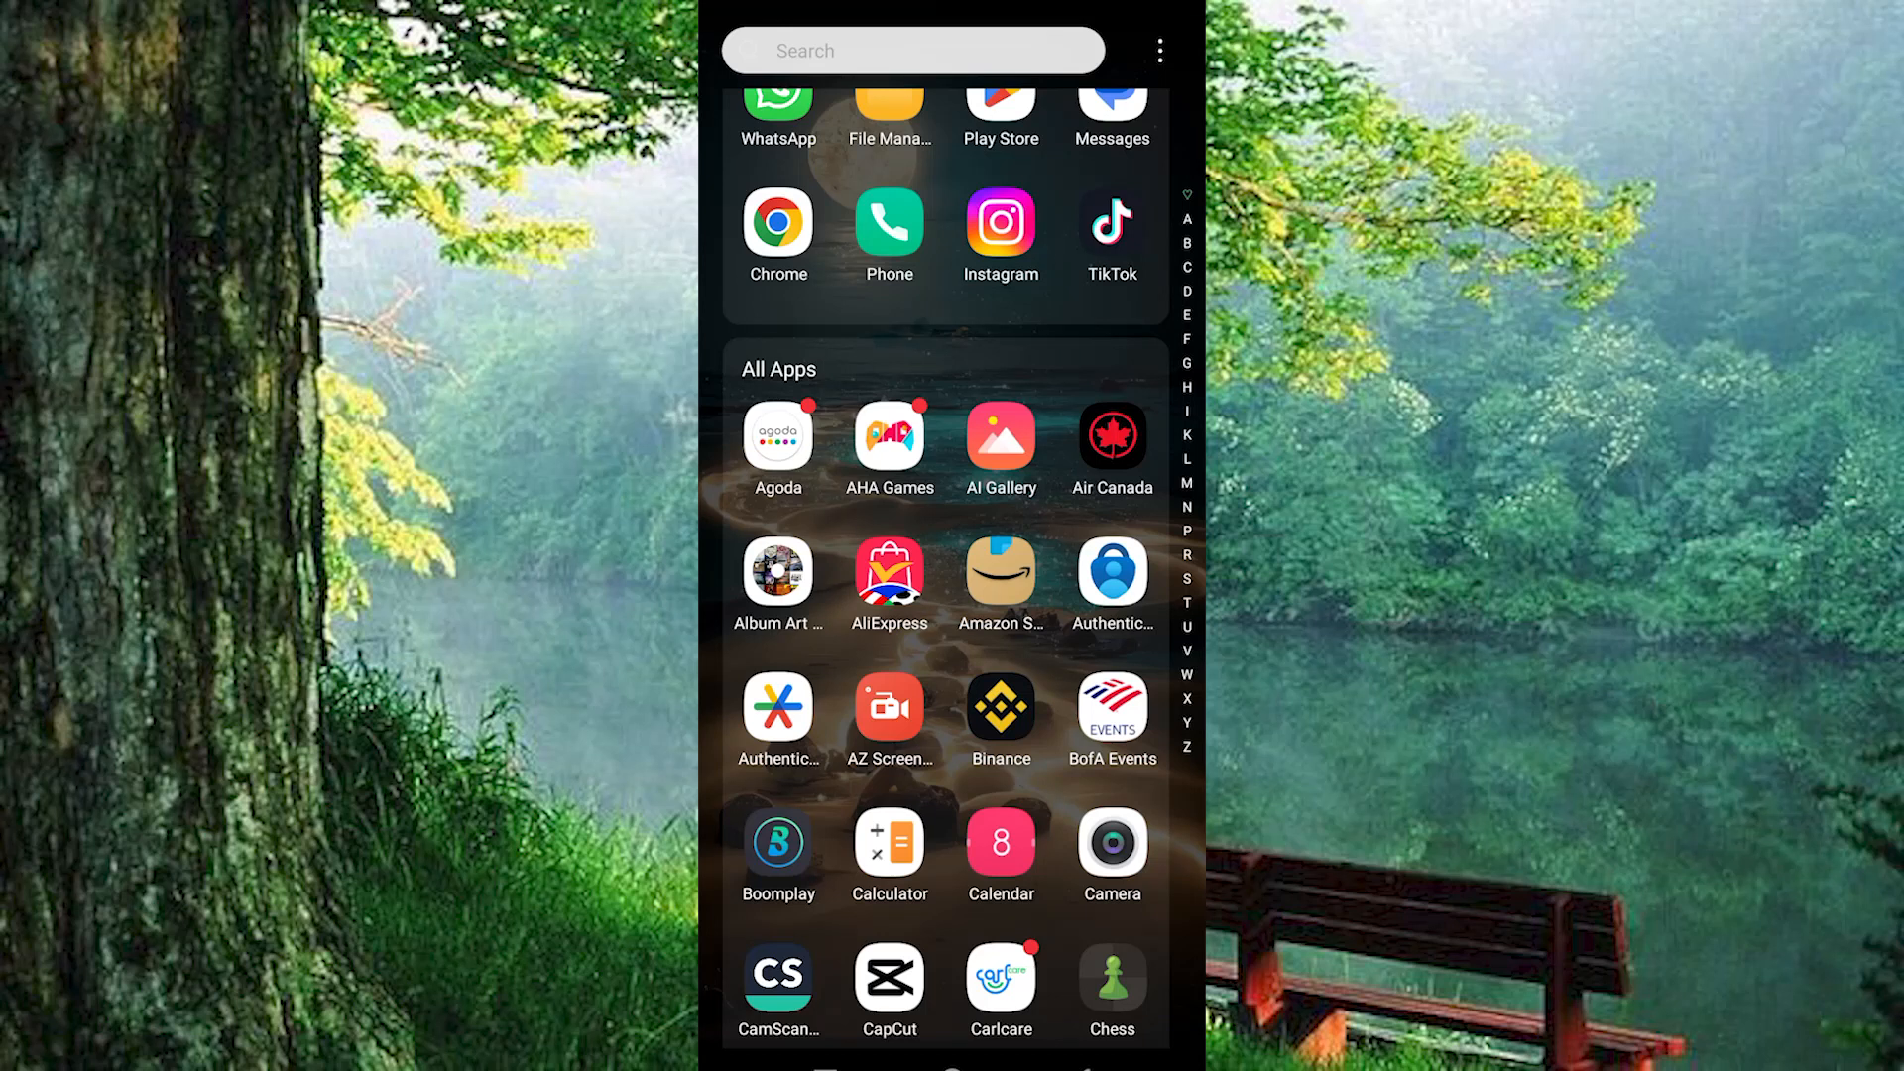
# Launch Binance from the app drawer and scroll through the Hot coins list on Markets
pyautogui.scroll(3)
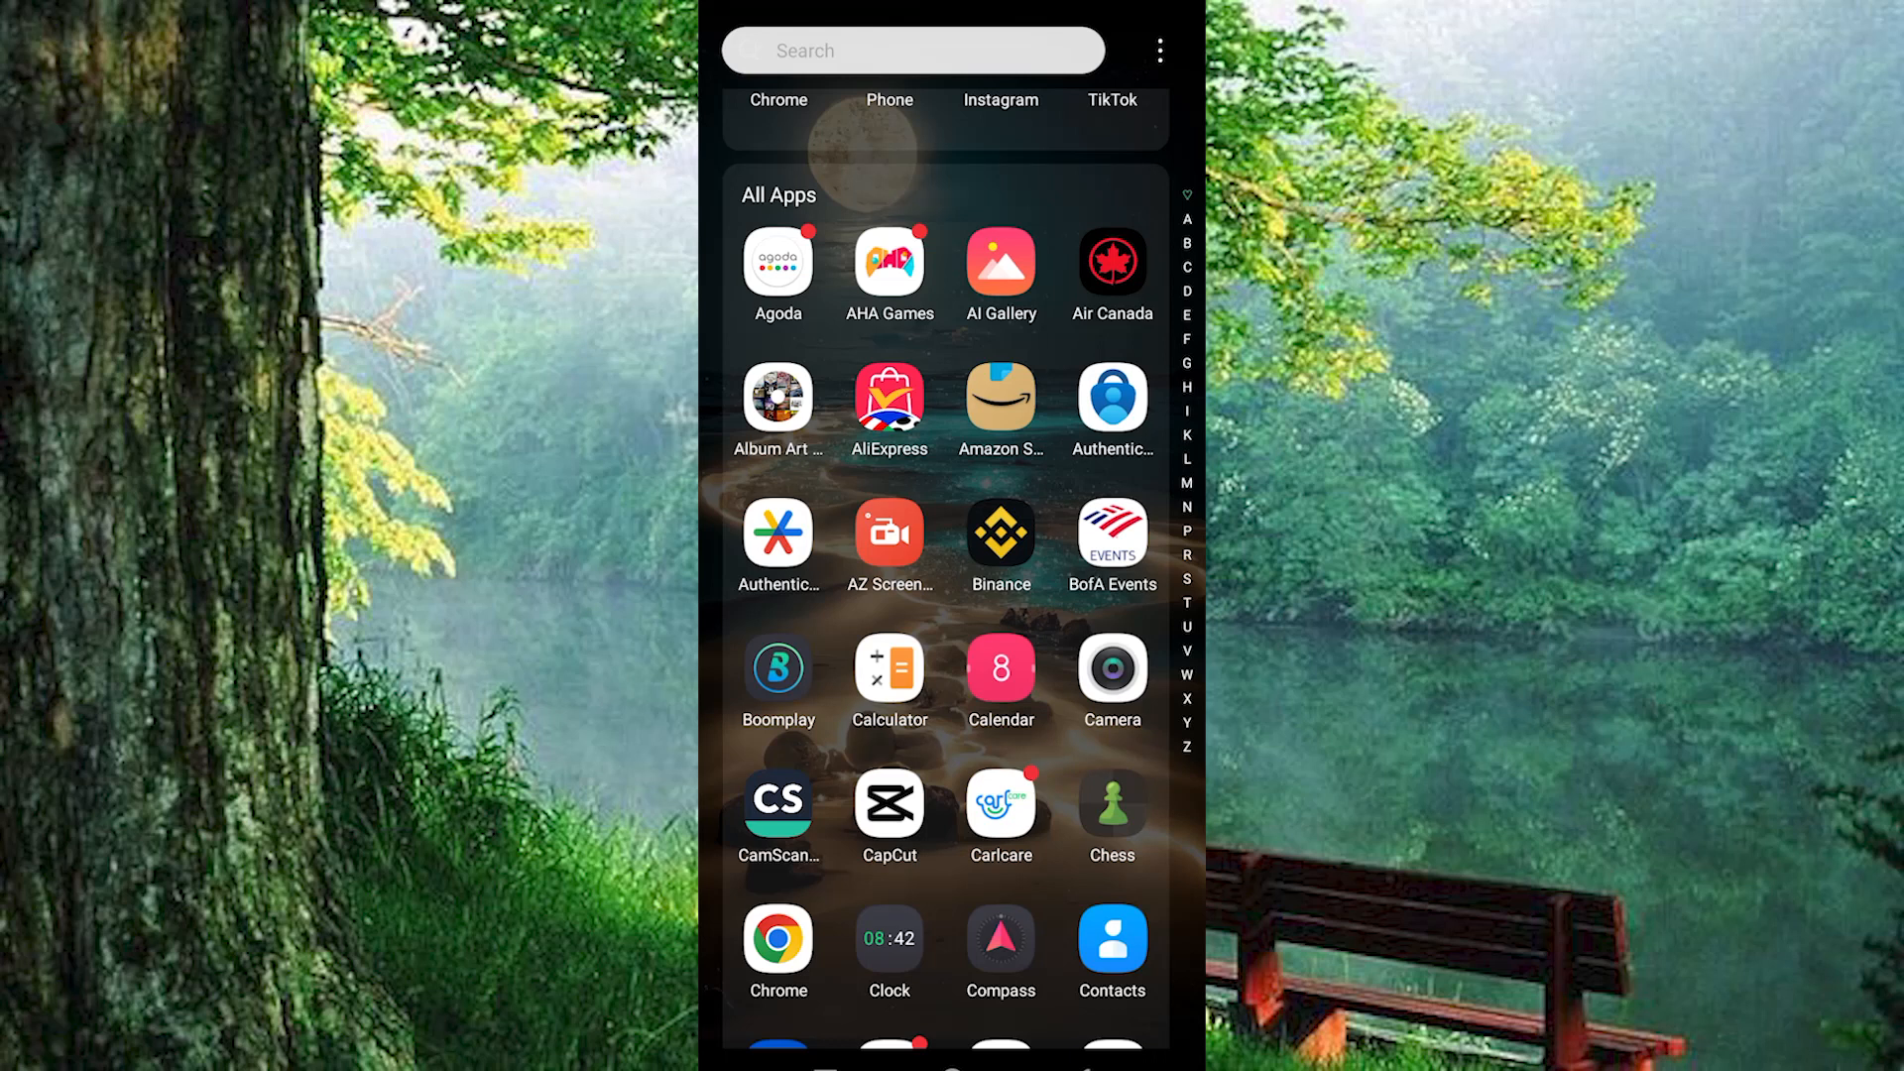
pyautogui.scroll(3)
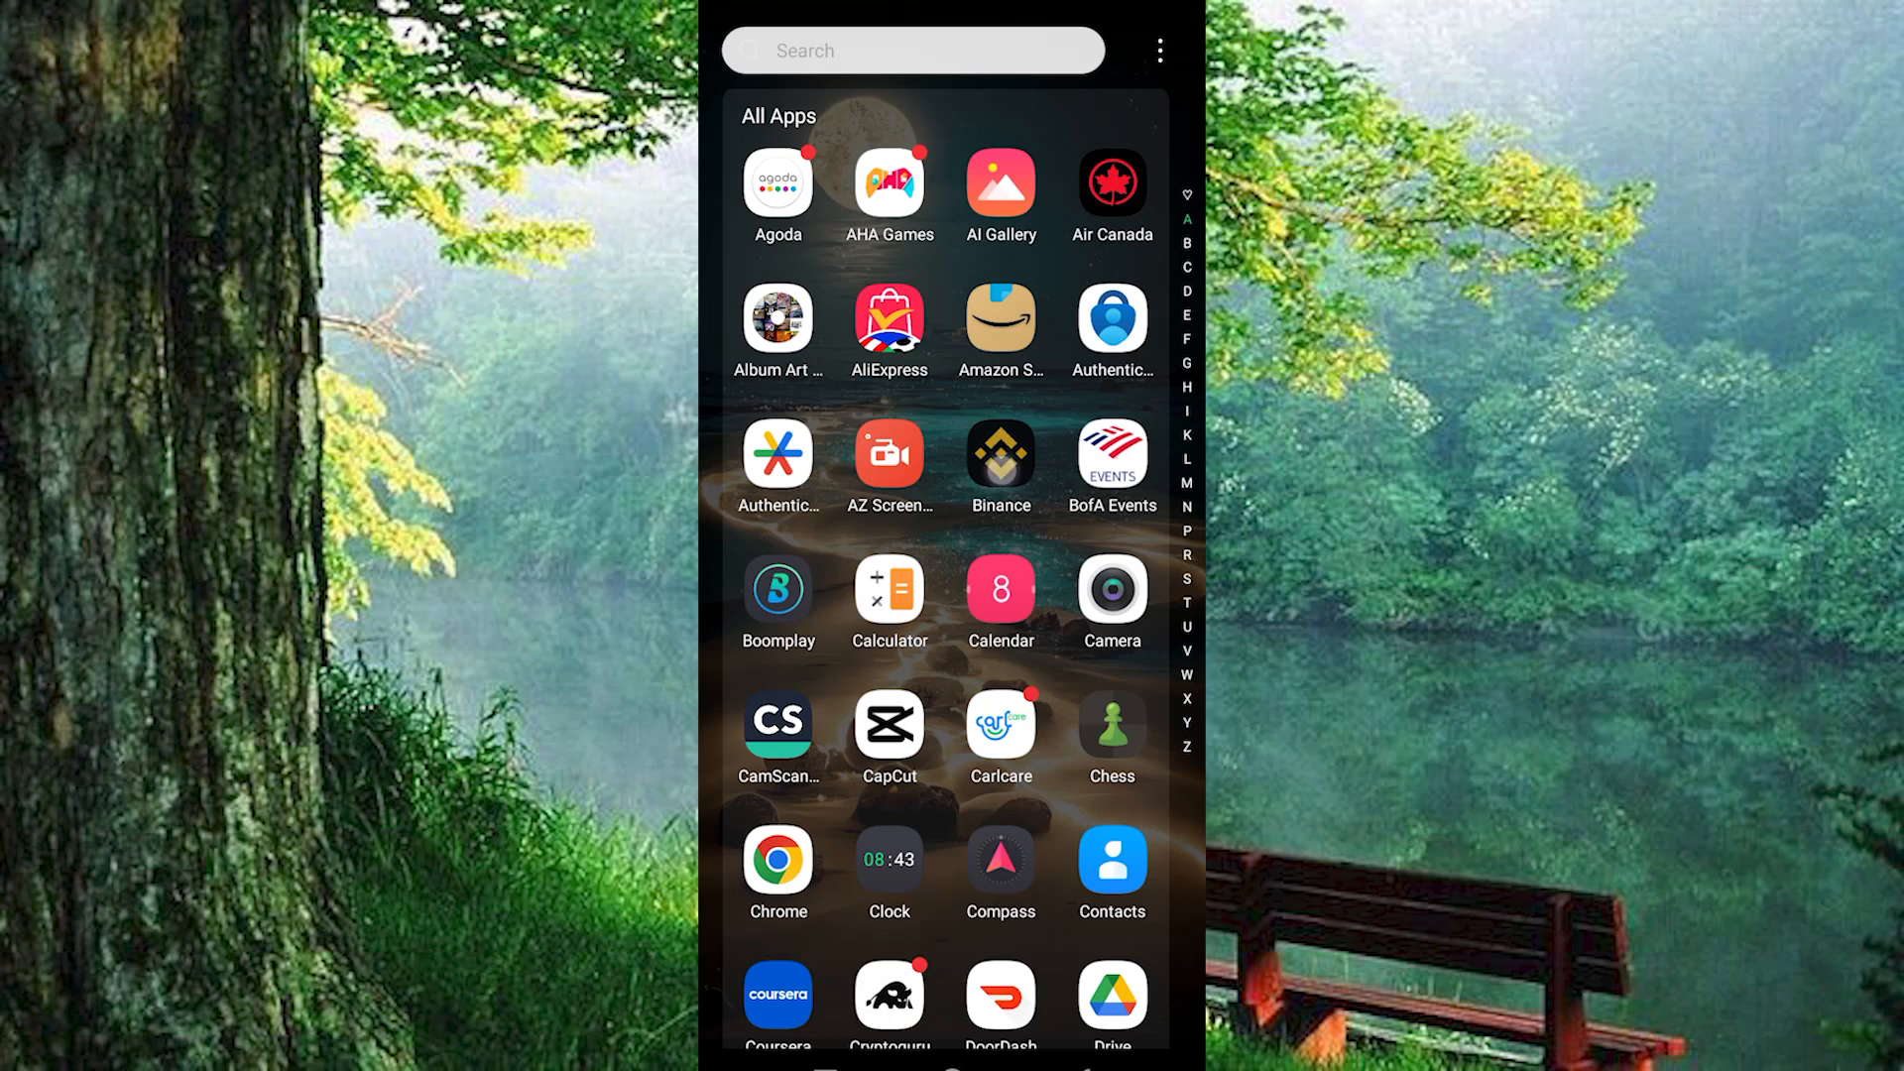
pyautogui.click(1000, 458)
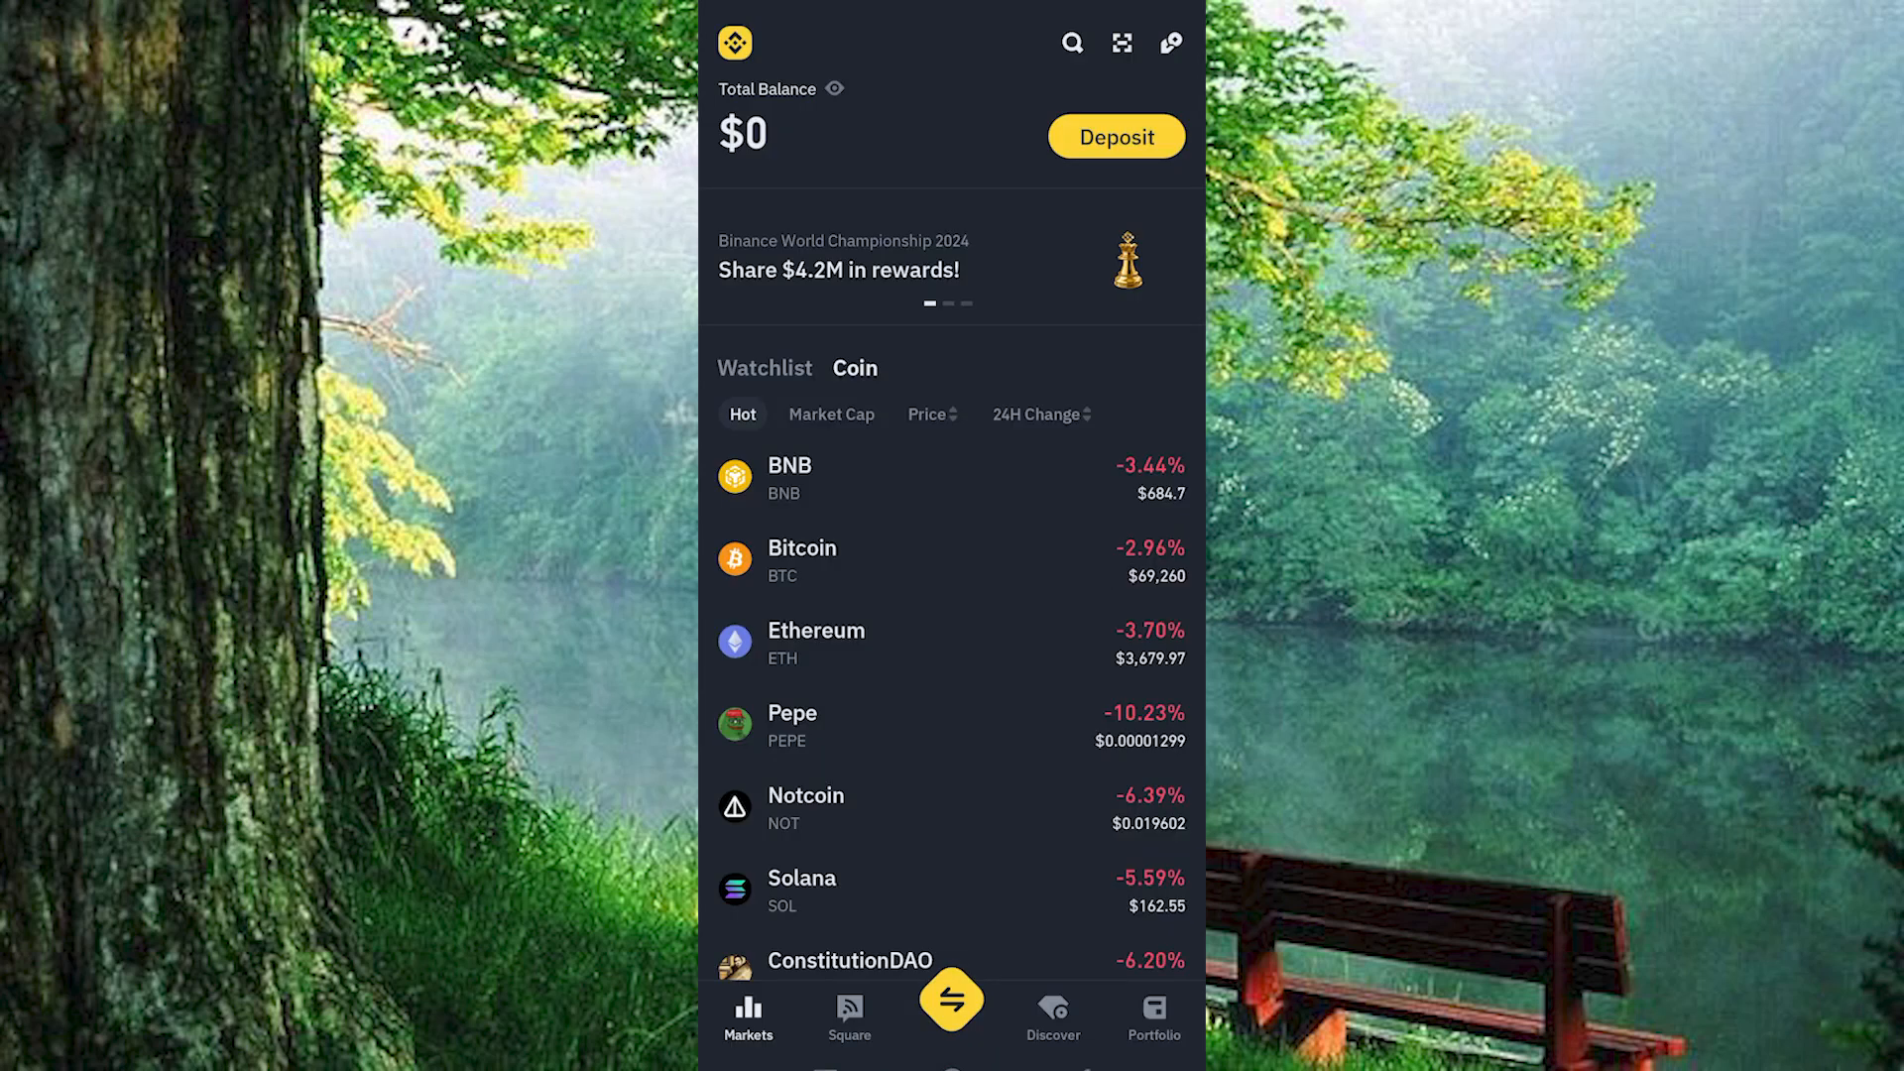
pyautogui.scroll(3)
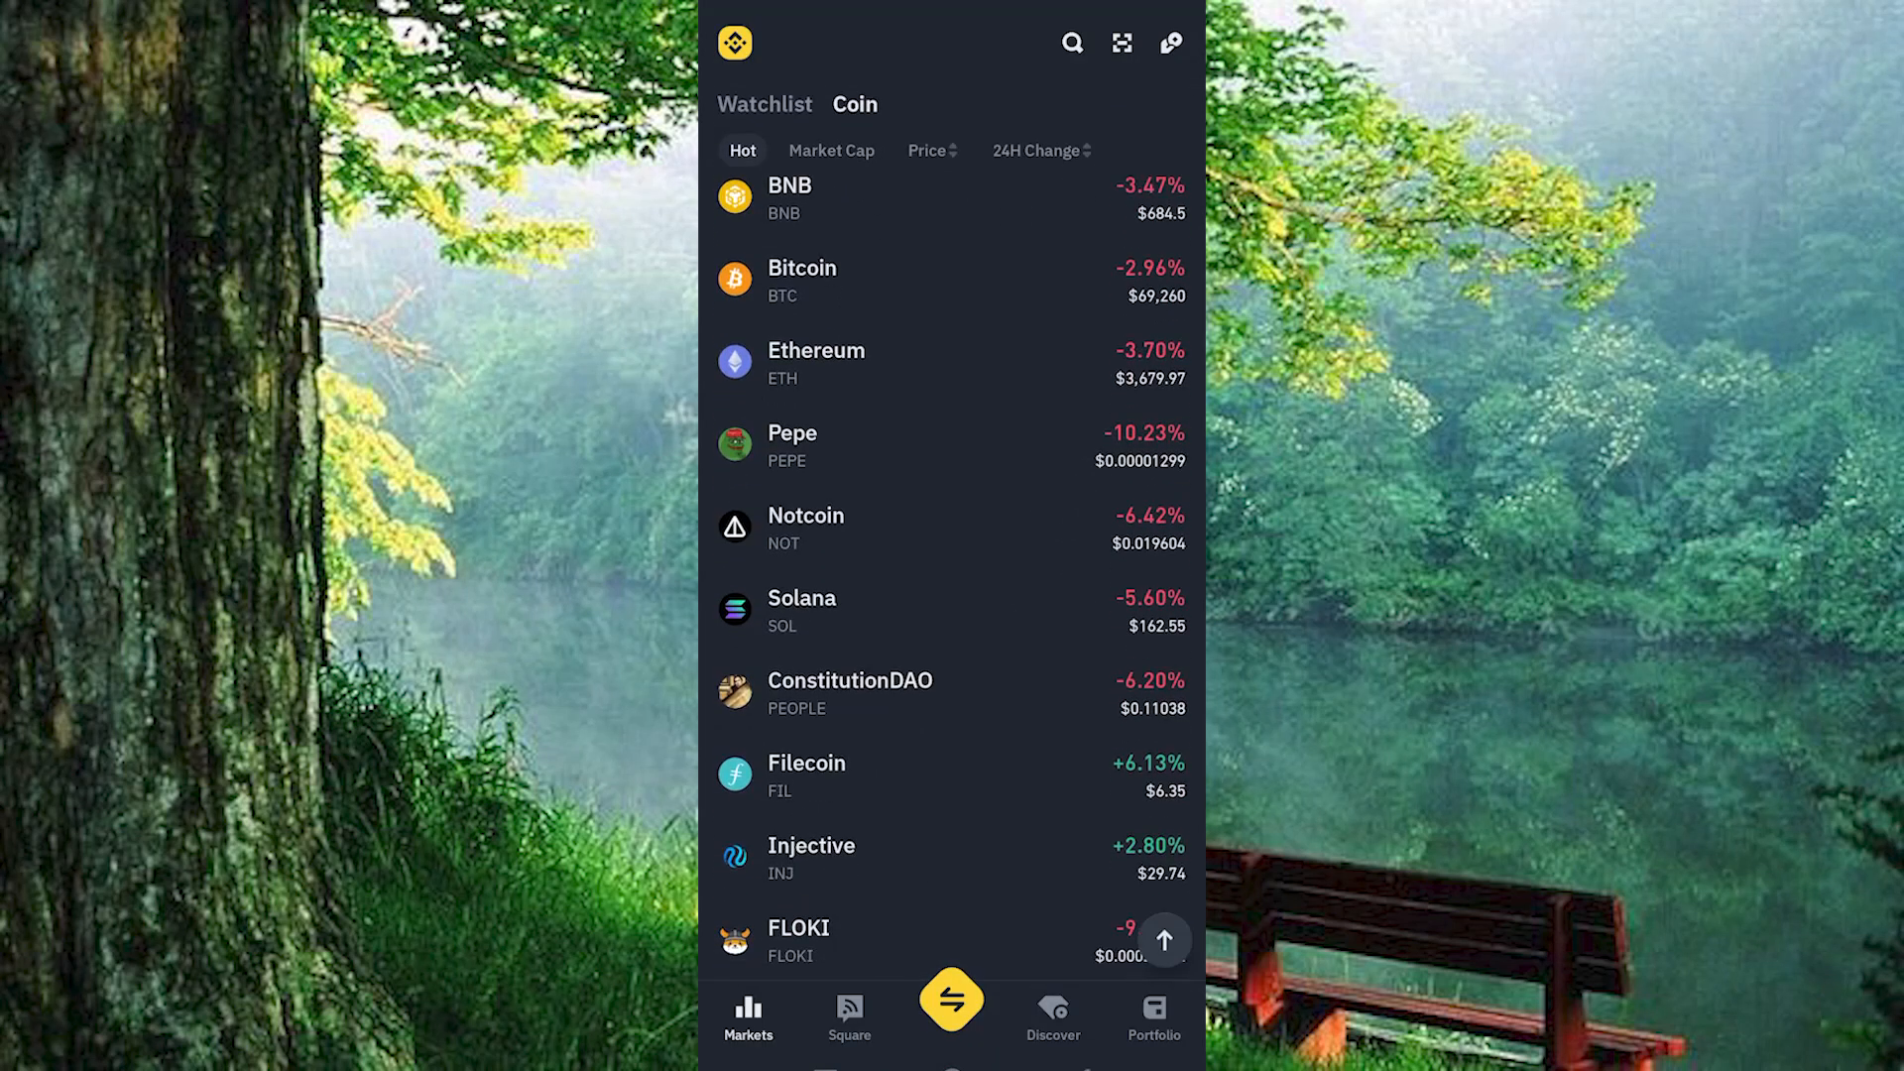
pyautogui.scroll(-3)
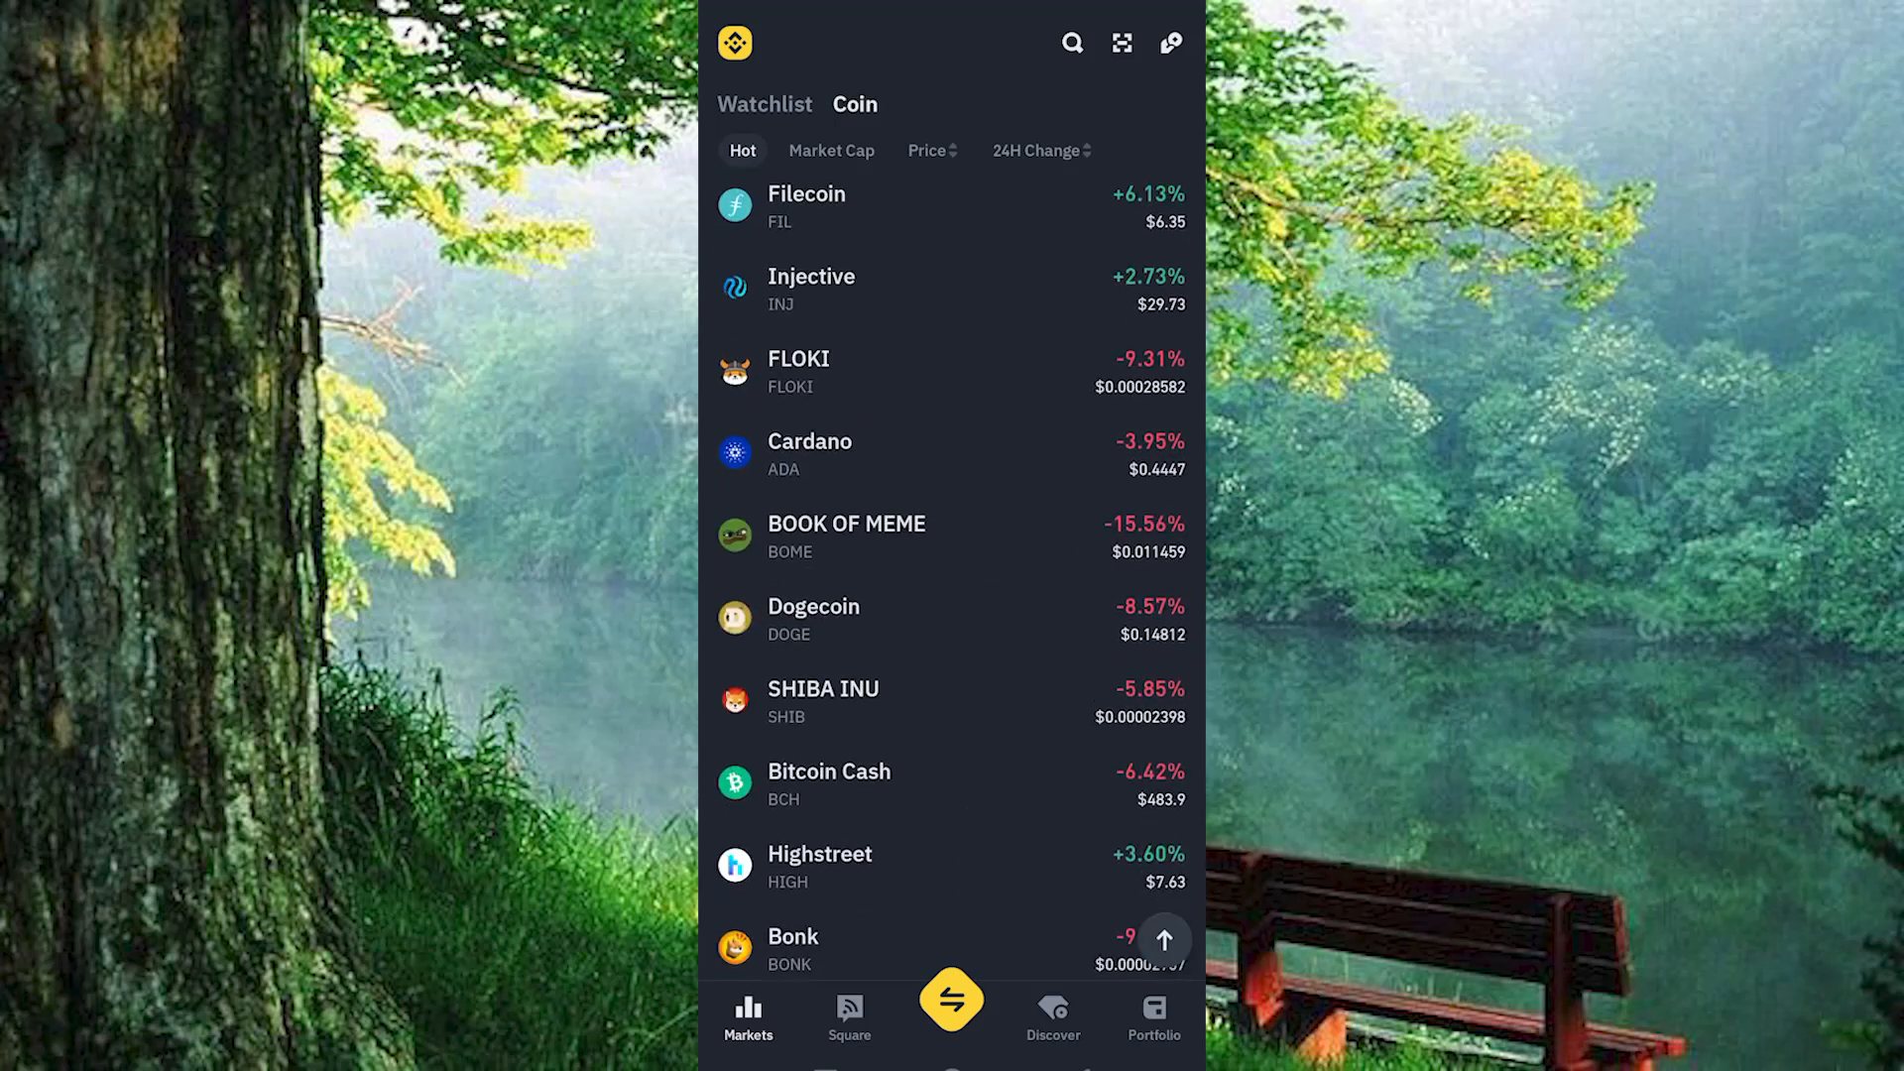
pyautogui.scroll(-3)
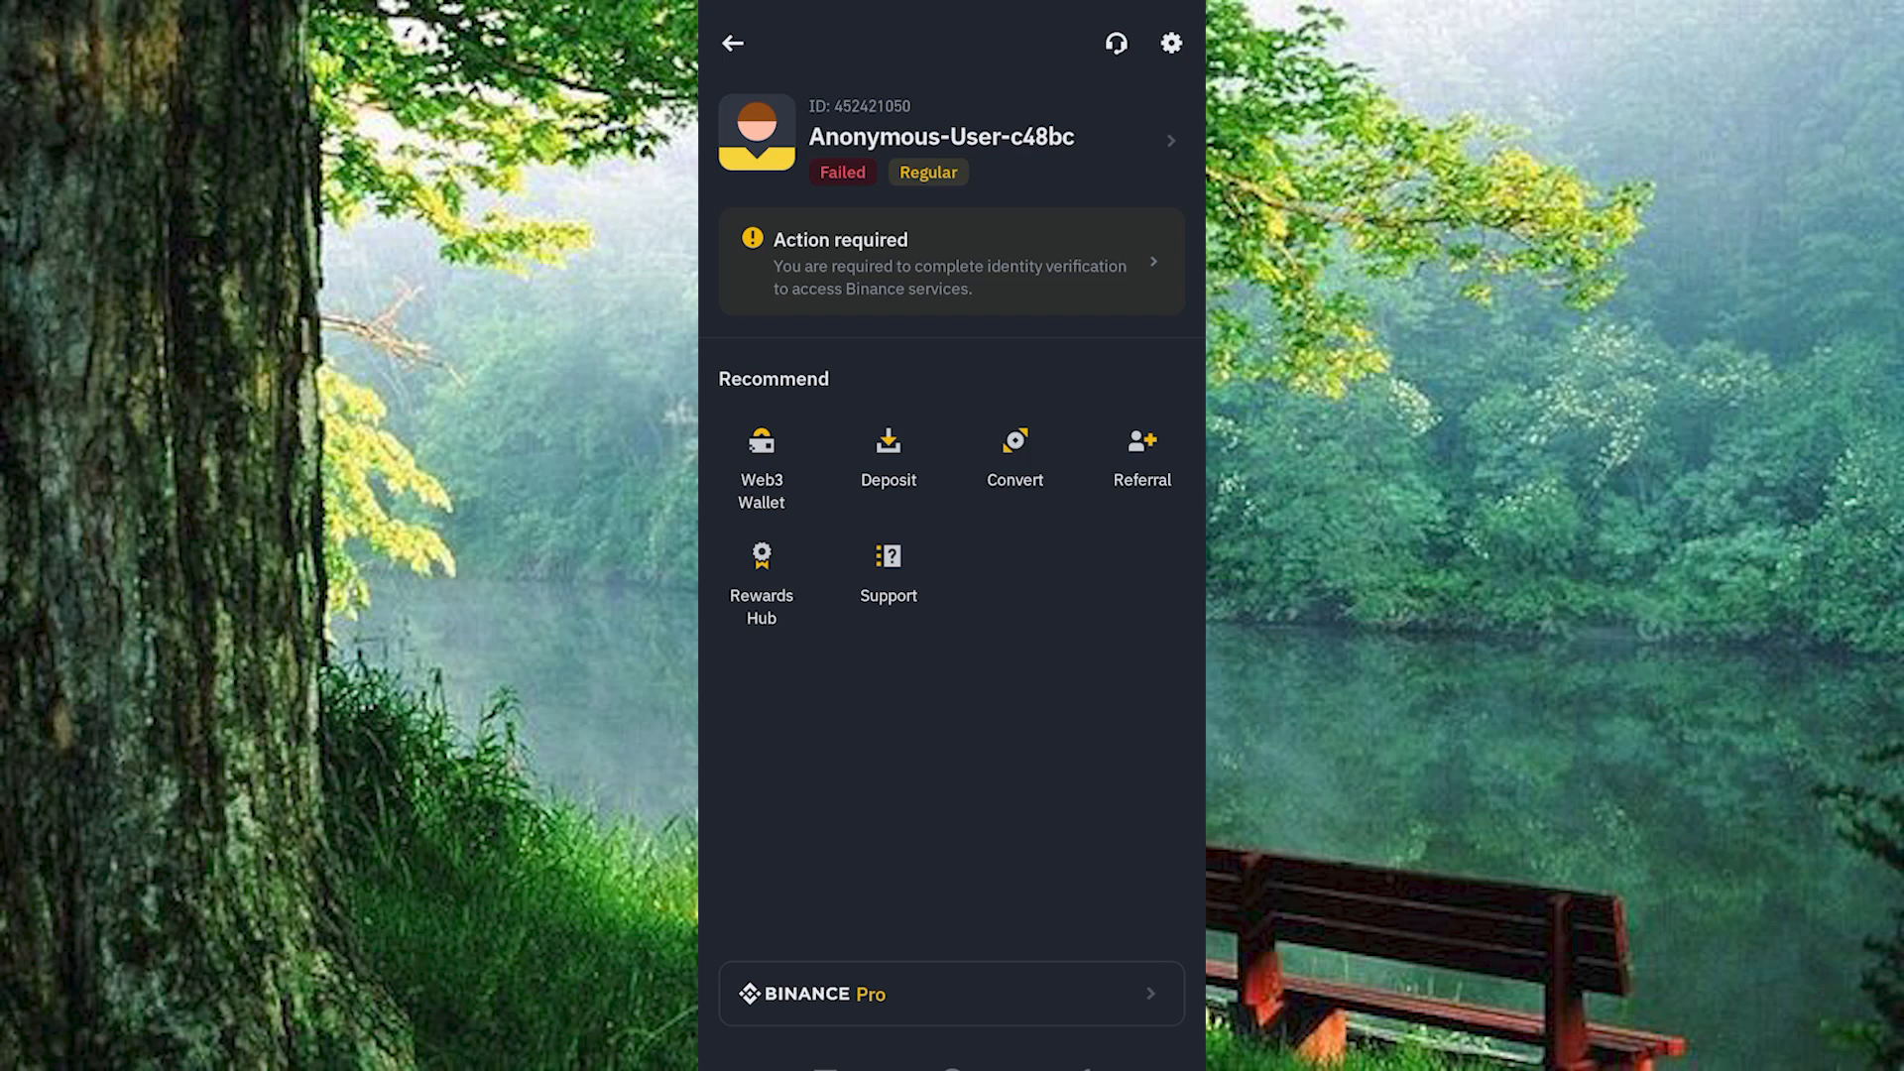
pyautogui.click(732, 42)
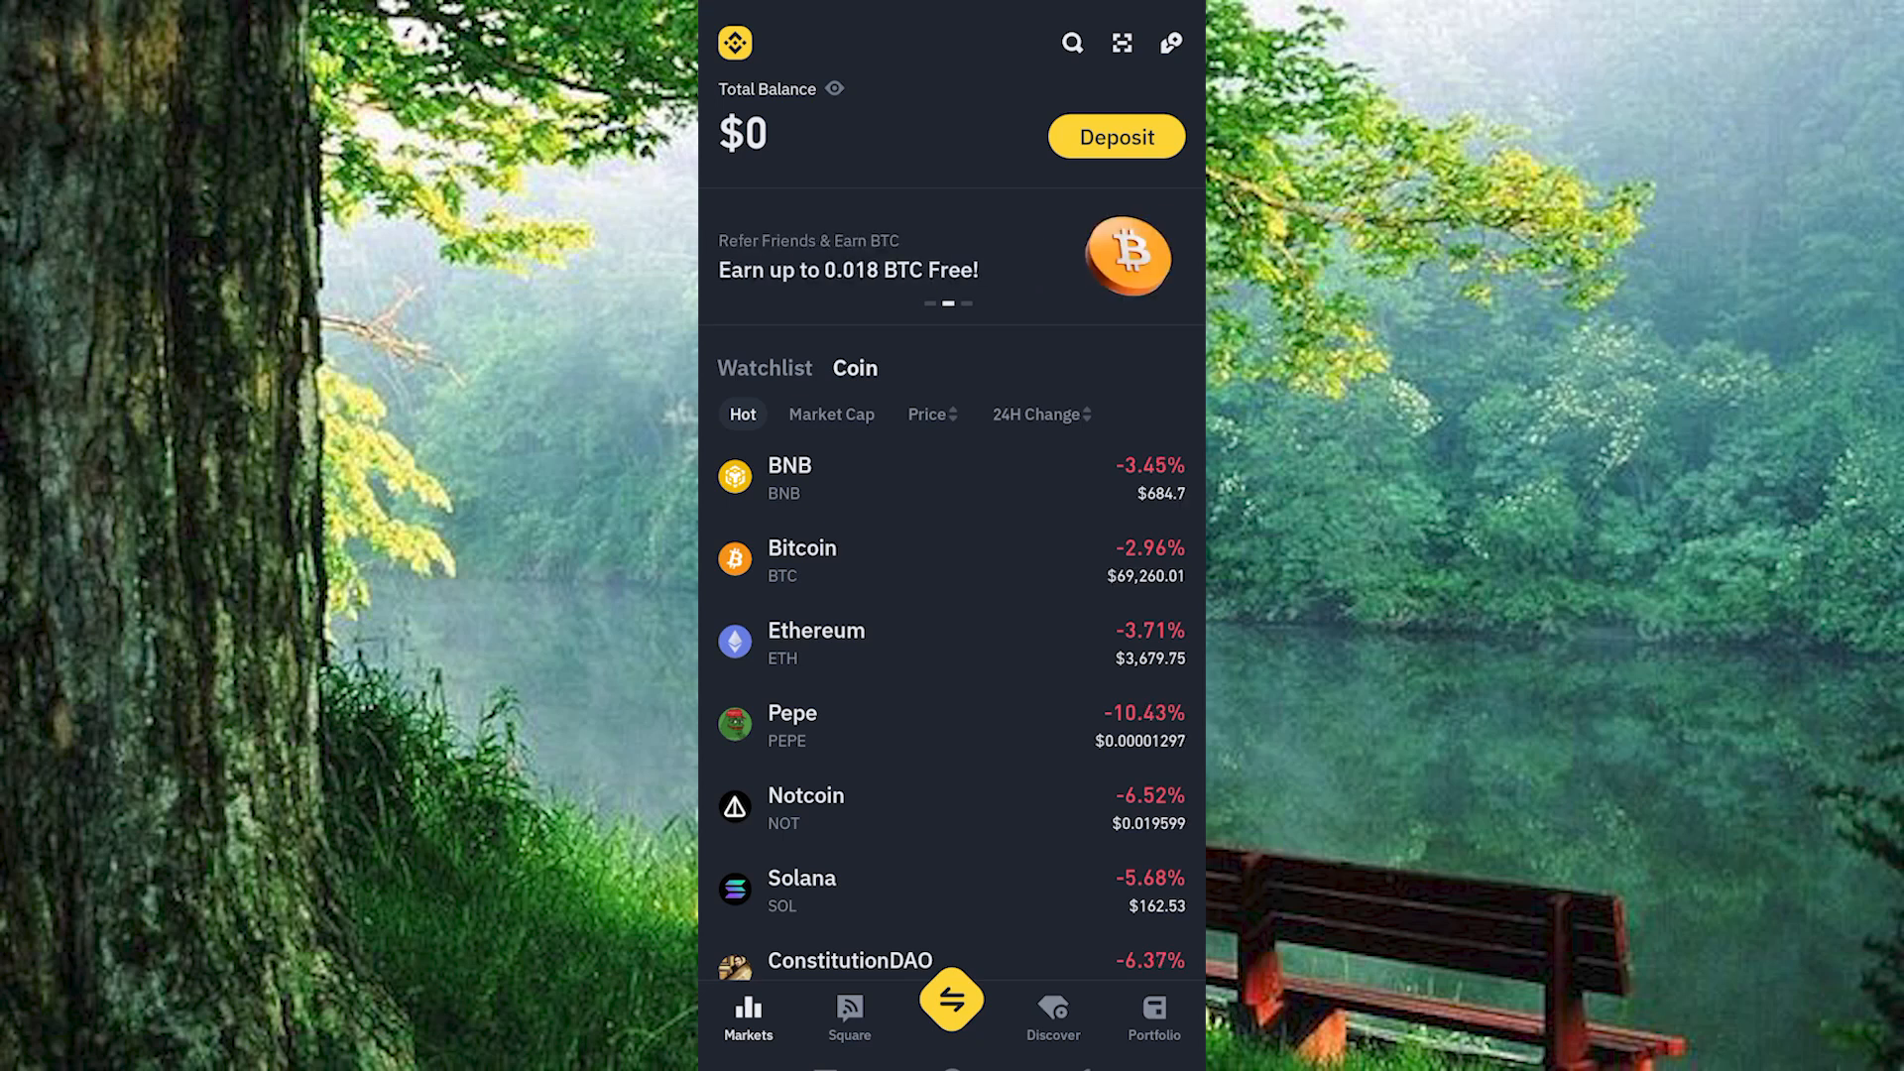
pyautogui.scroll(3)
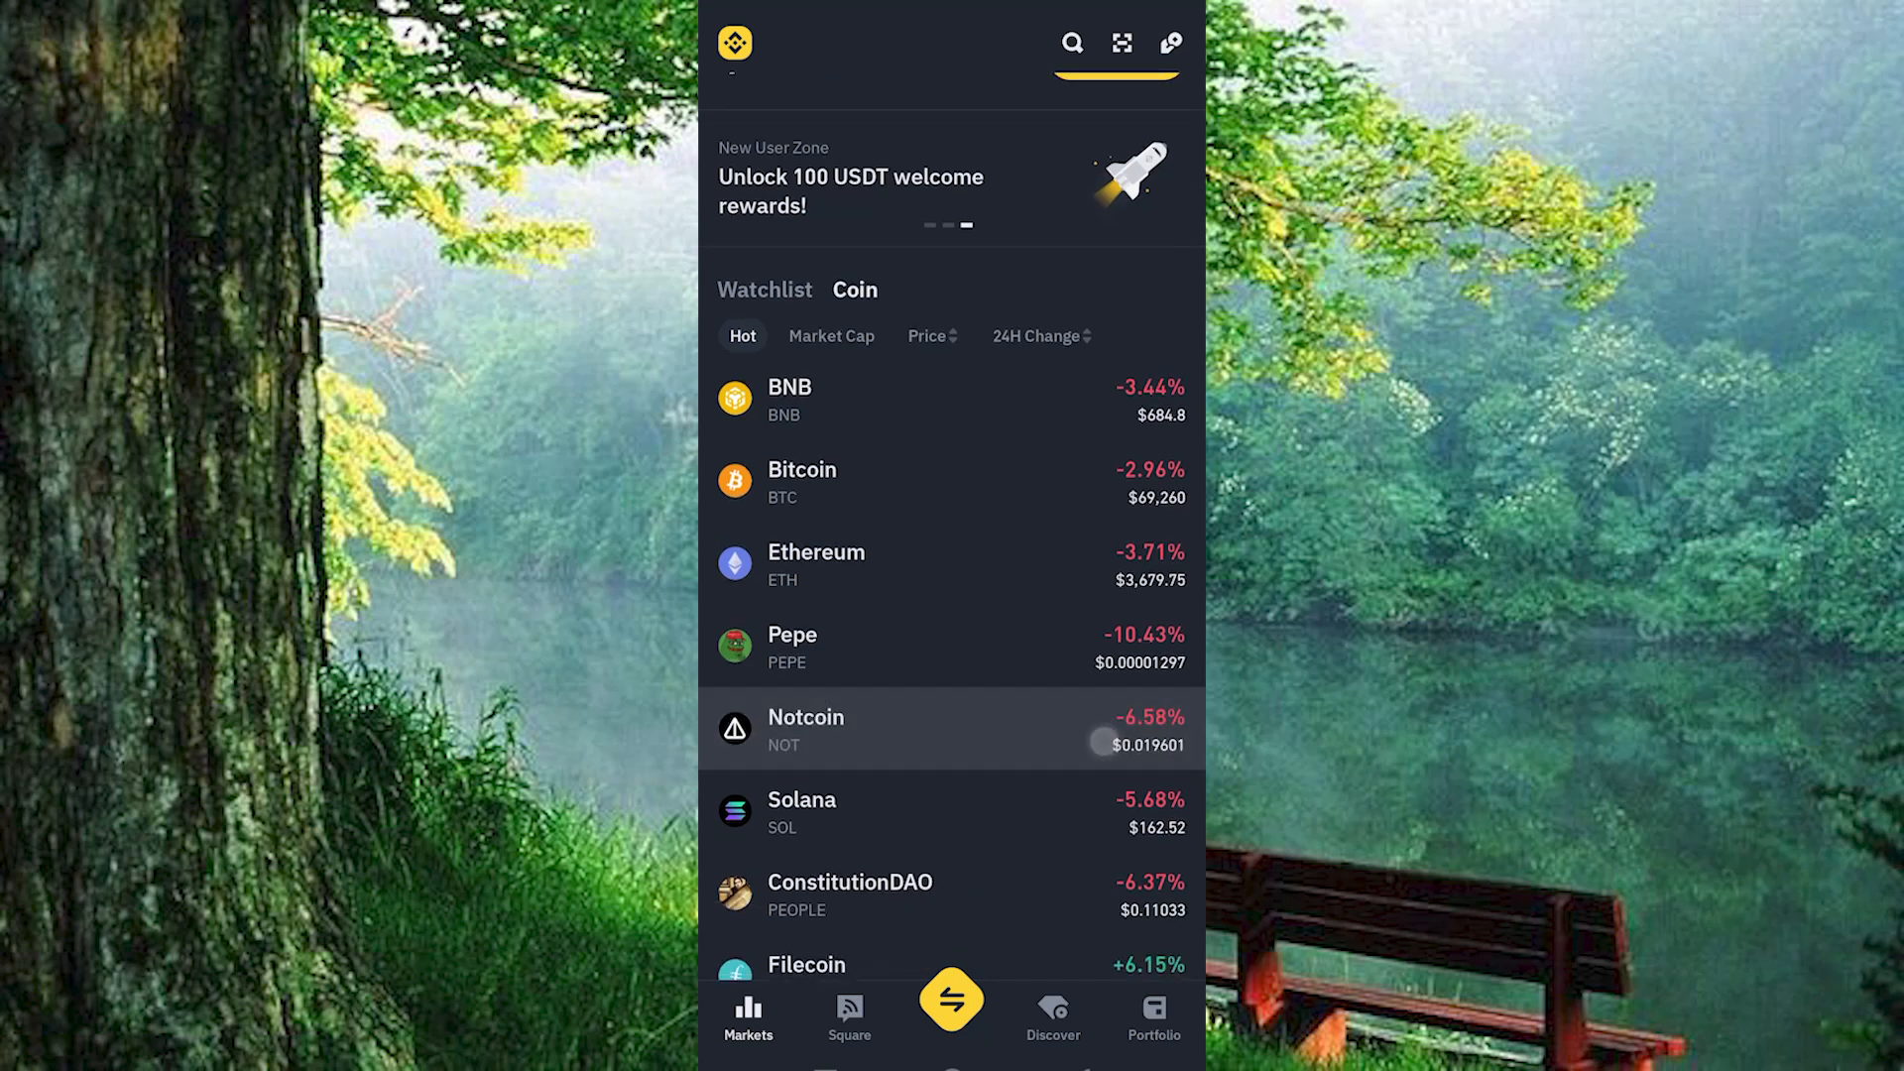